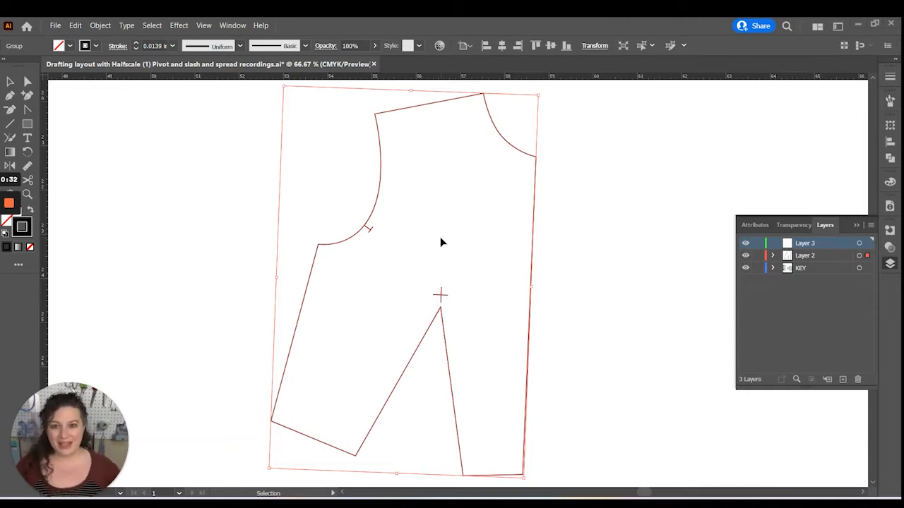
mouse_move(550, 320)
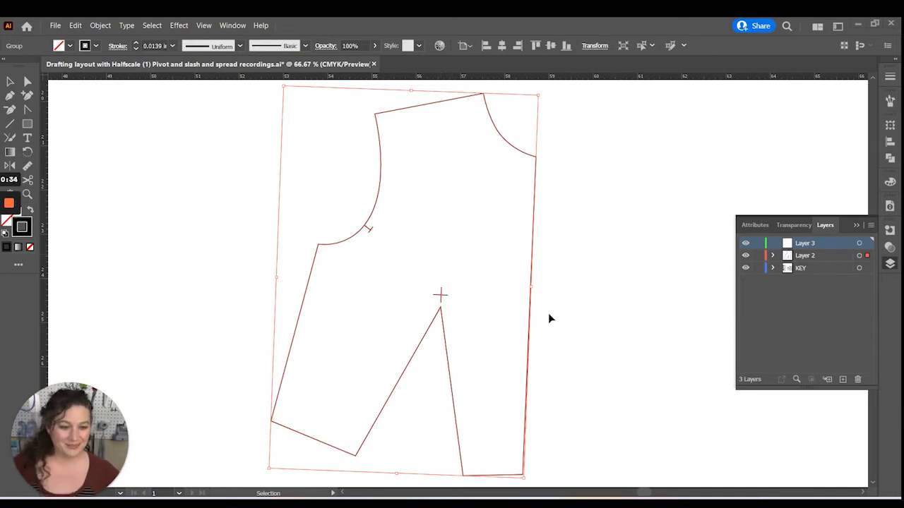
- Draw a straight slash line from the side seam to the dart apex, then deselect it
left_click(550, 319)
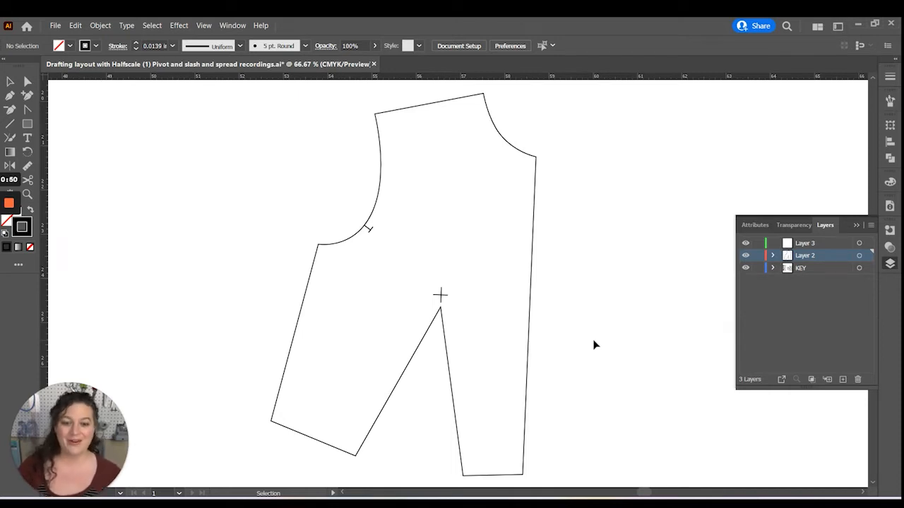
mouse_move(534, 381)
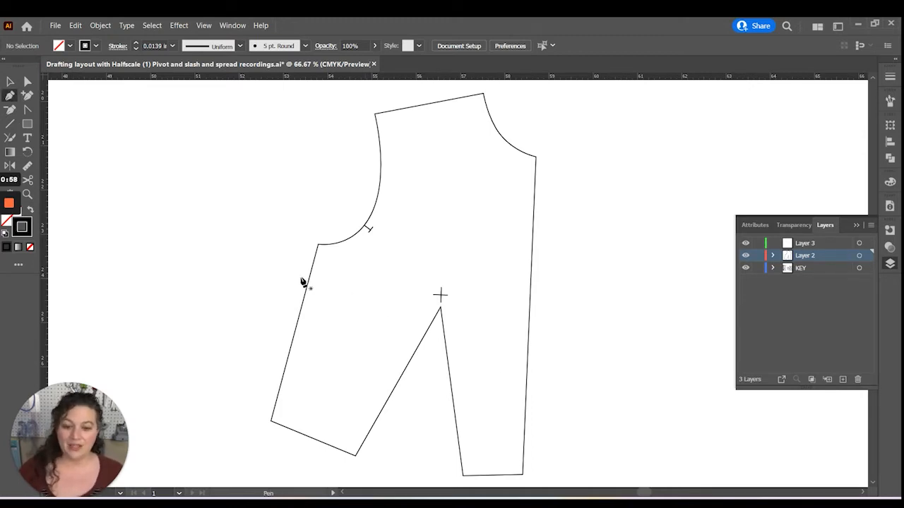
left_click(439, 295)
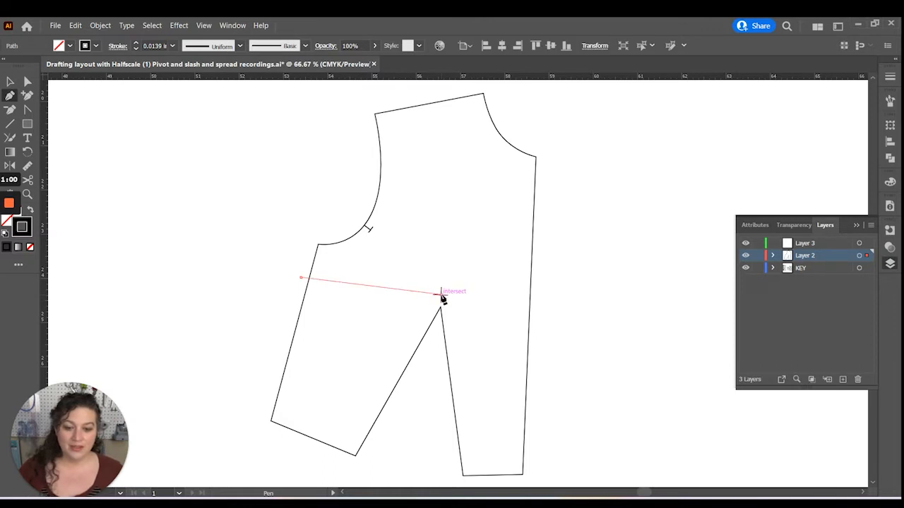
left_click(441, 295)
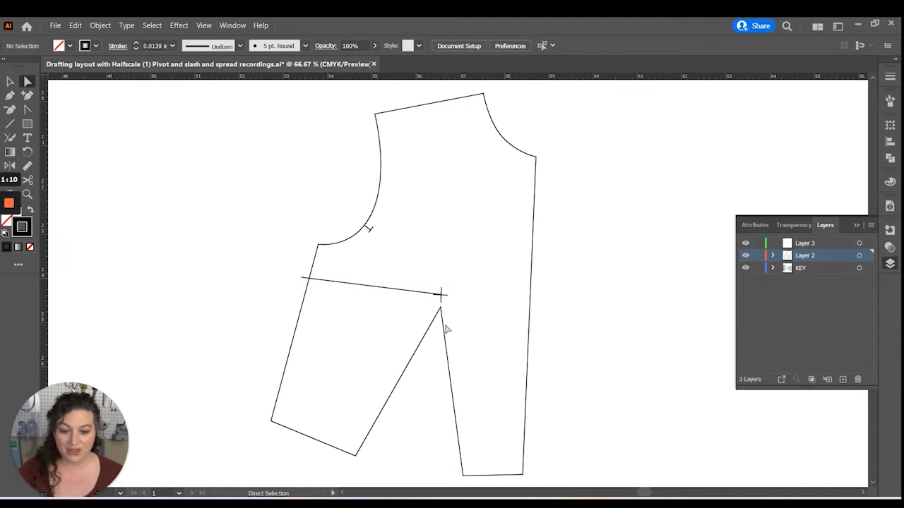
left_click(441, 310)
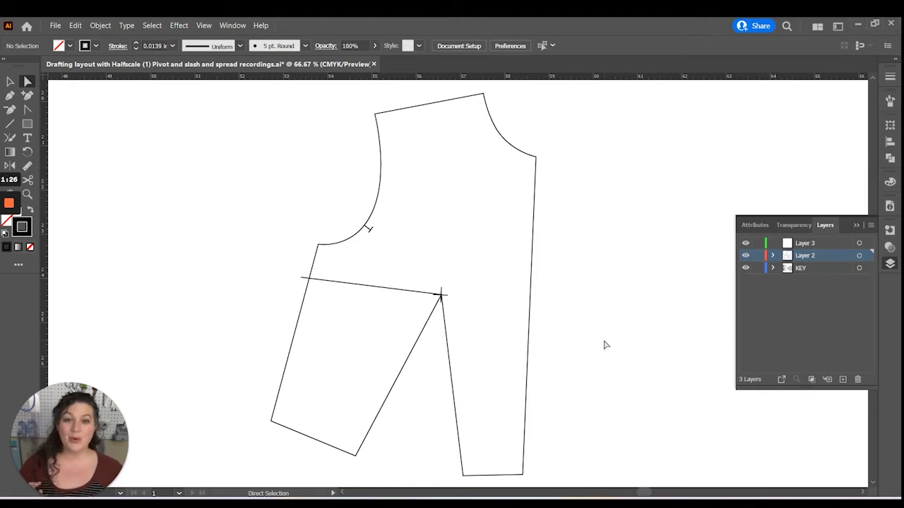
- Lock Layer 2 in the Layers panel and switch work to Layer 3
left_click(757, 256)
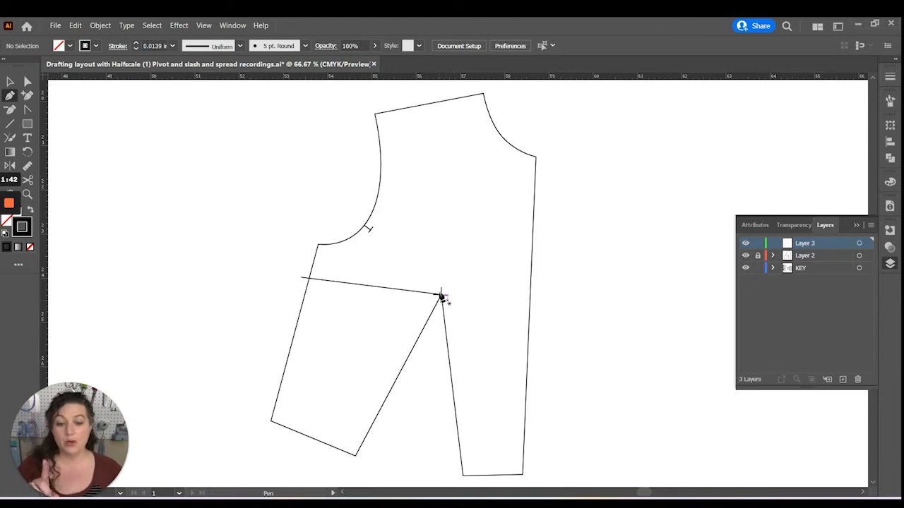
mouse_move(445, 318)
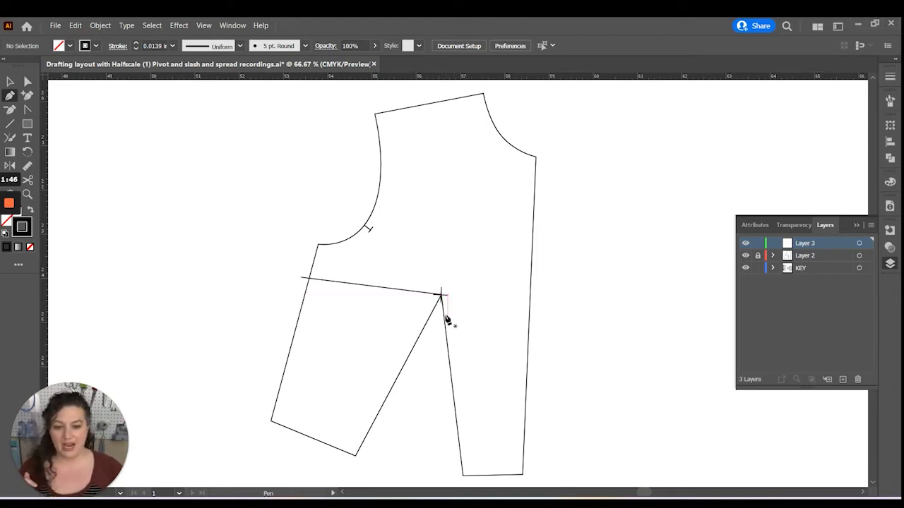
left_click(442, 308)
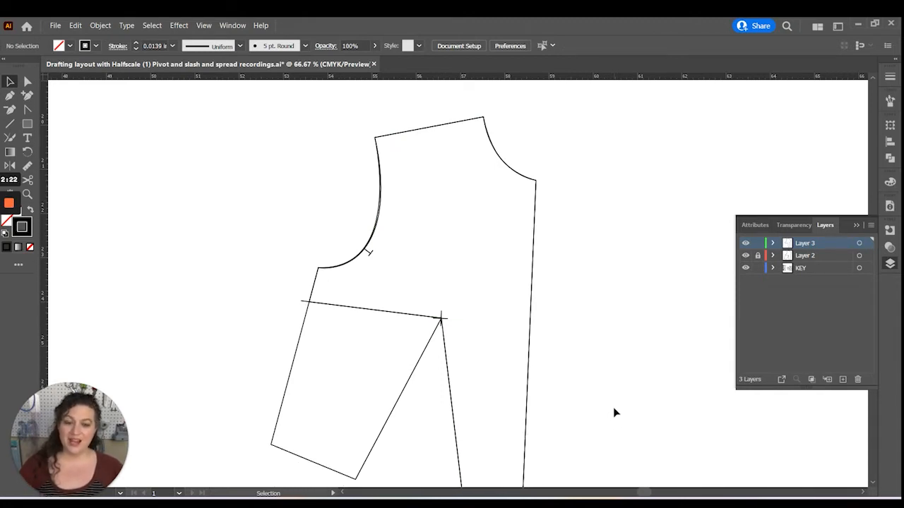
mouse_move(624, 403)
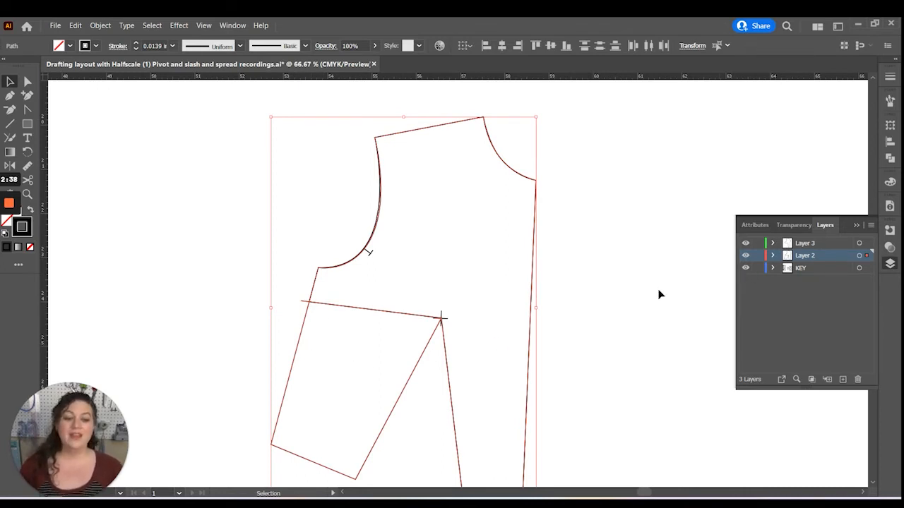
mouse_move(494, 396)
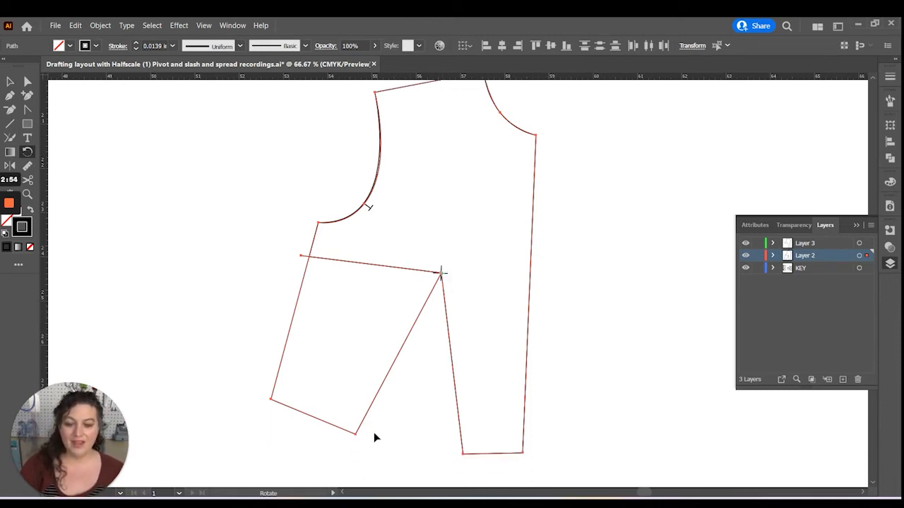
- Swing the upper bodice around the dart apex so the waist dart closes and opens at the side
left_click_drag(374, 438, 431, 446)
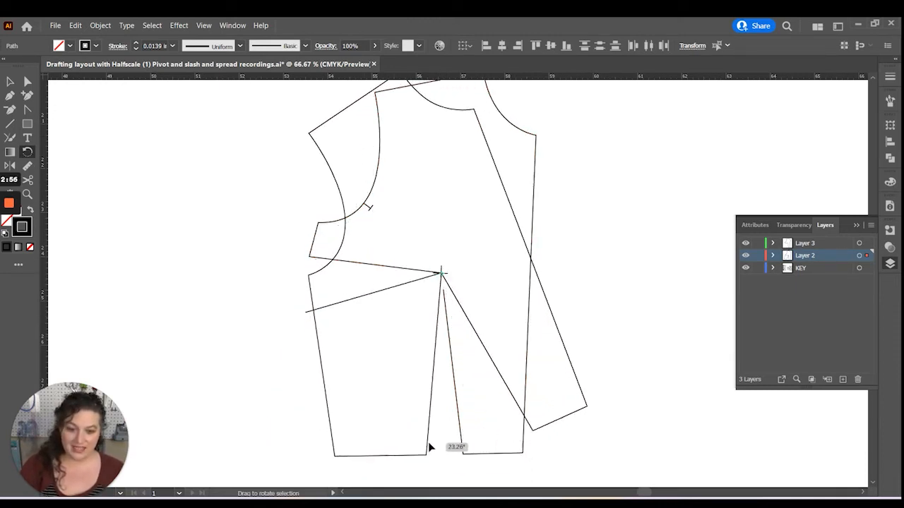
left_click_drag(429, 449, 464, 455)
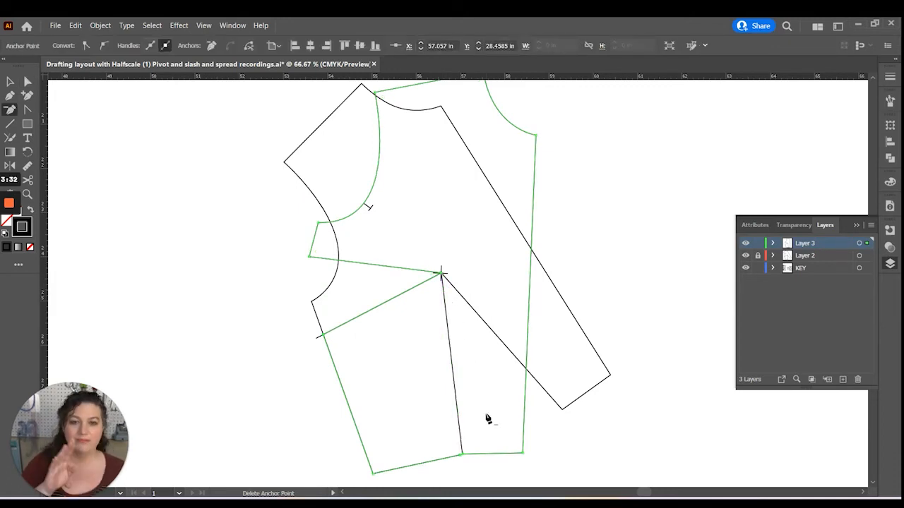
mouse_move(463, 445)
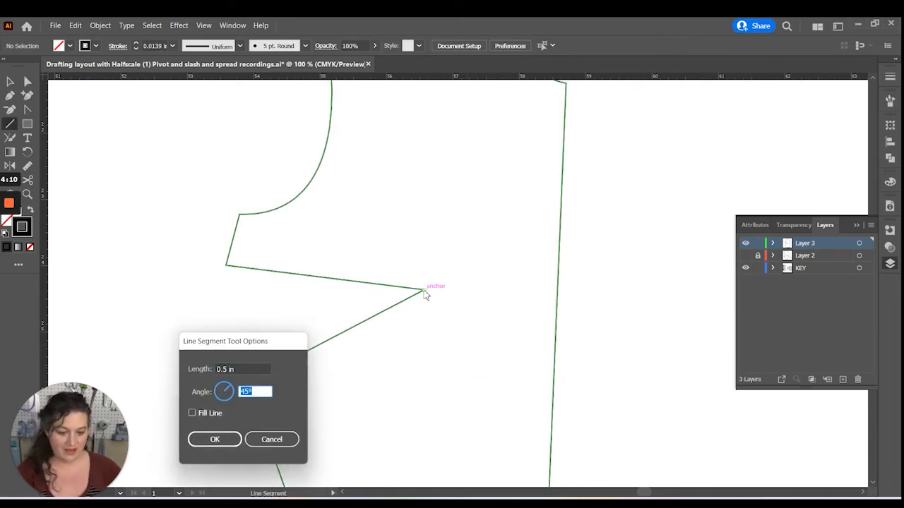
- Confirm the 0.5 in line settings and drag the side dart tip into its final position
left_click(215, 440)
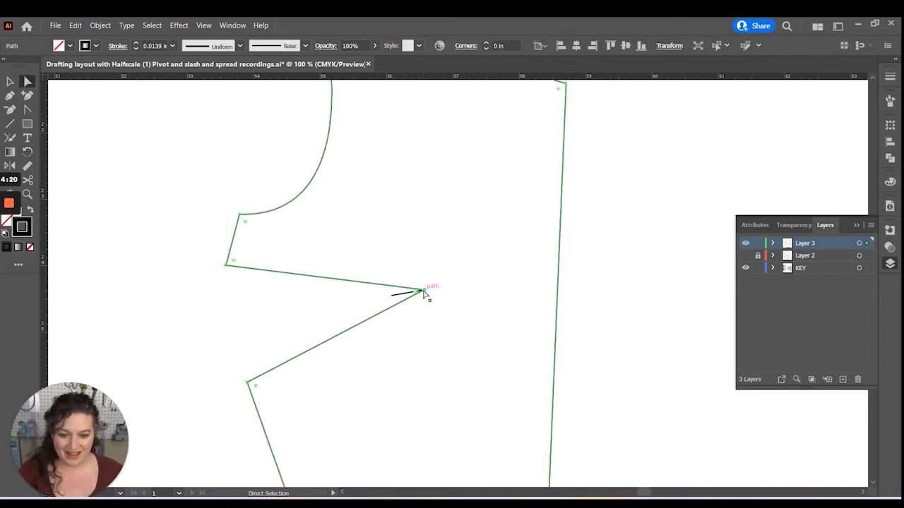
left_click_drag(424, 291, 396, 297)
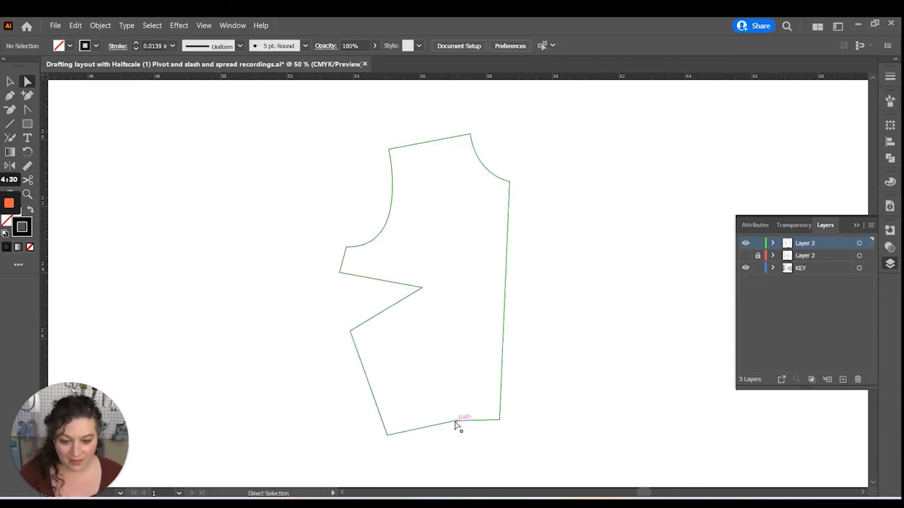
left_click(455, 429)
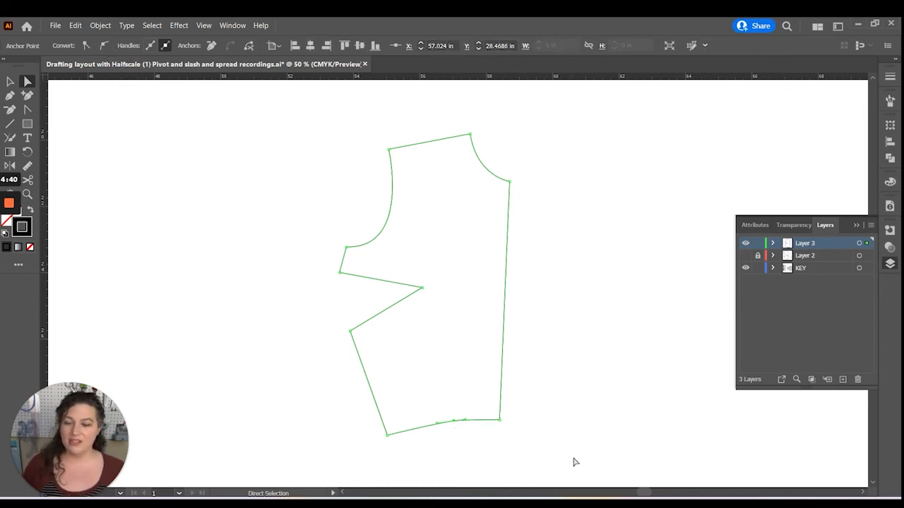
mouse_move(582, 422)
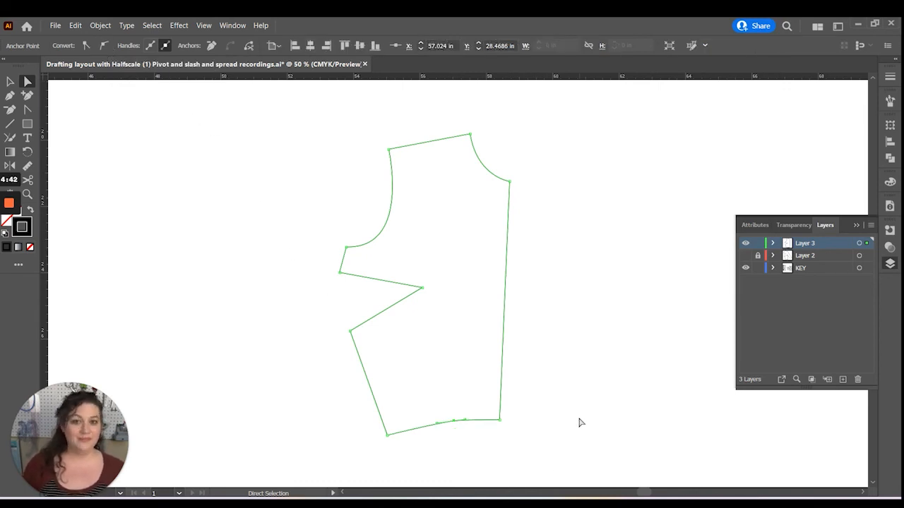